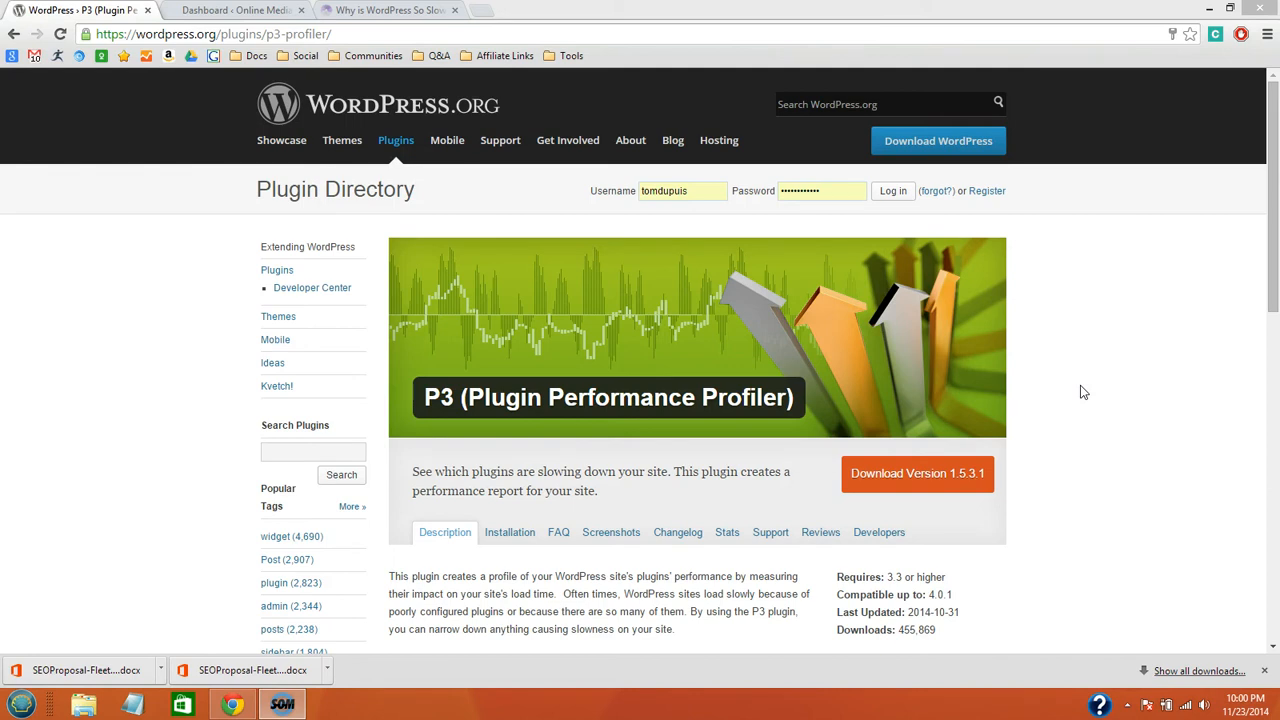
mouse_move(457, 417)
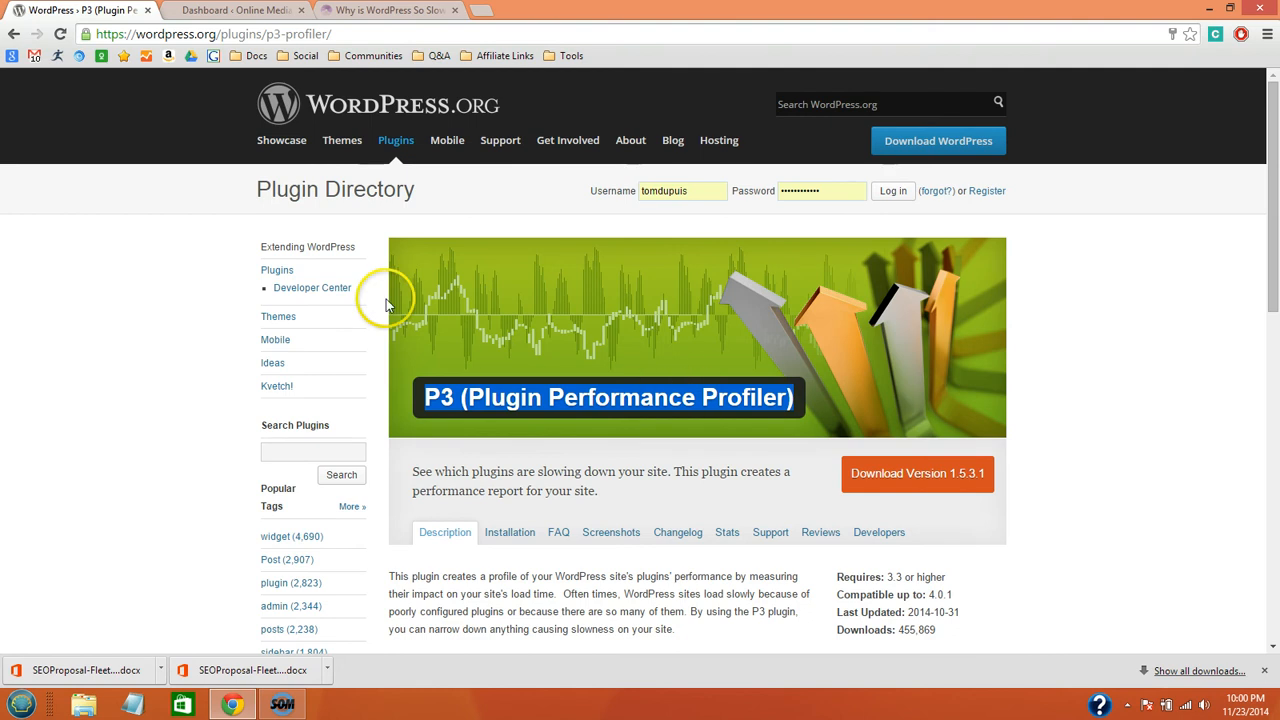
Step: Switch from the P3 plugin directory page to the WordPress dashboard tab
left_click(235, 10)
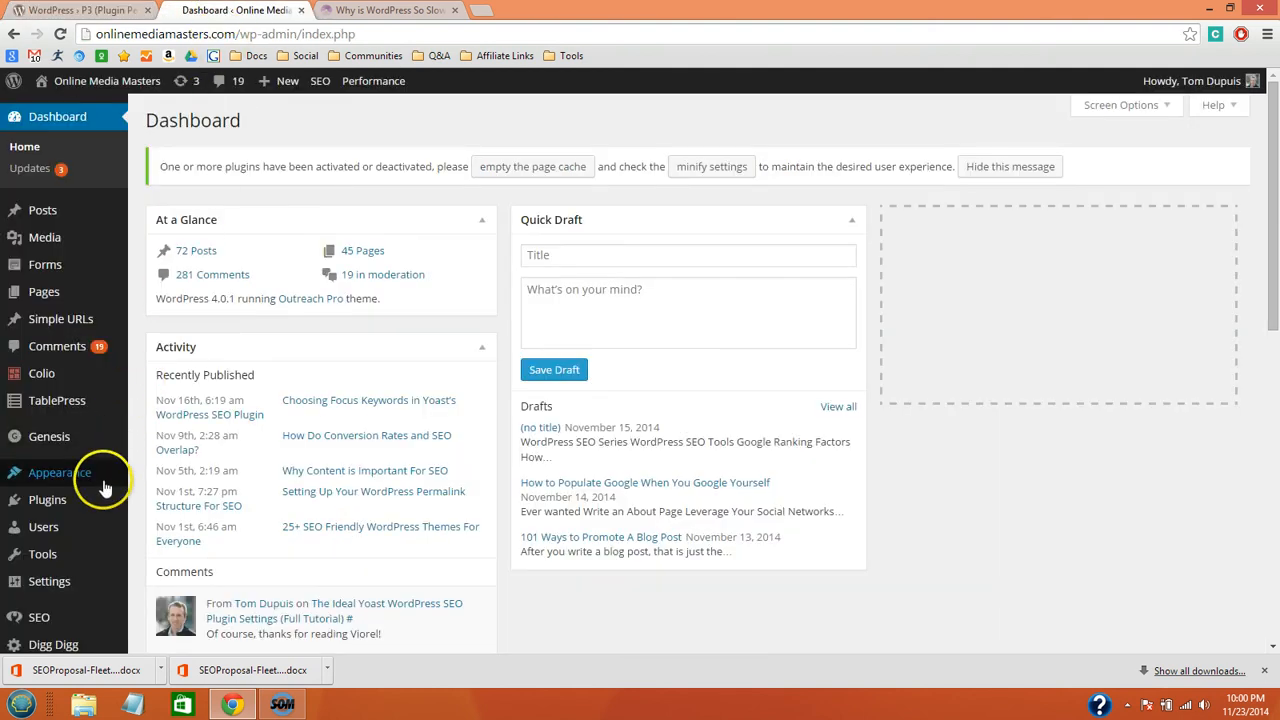
Step: Search Add New plugins for 'P3 (Plugin Performance Profiler)' and install version 1.5.3.1
left_click(47, 499)
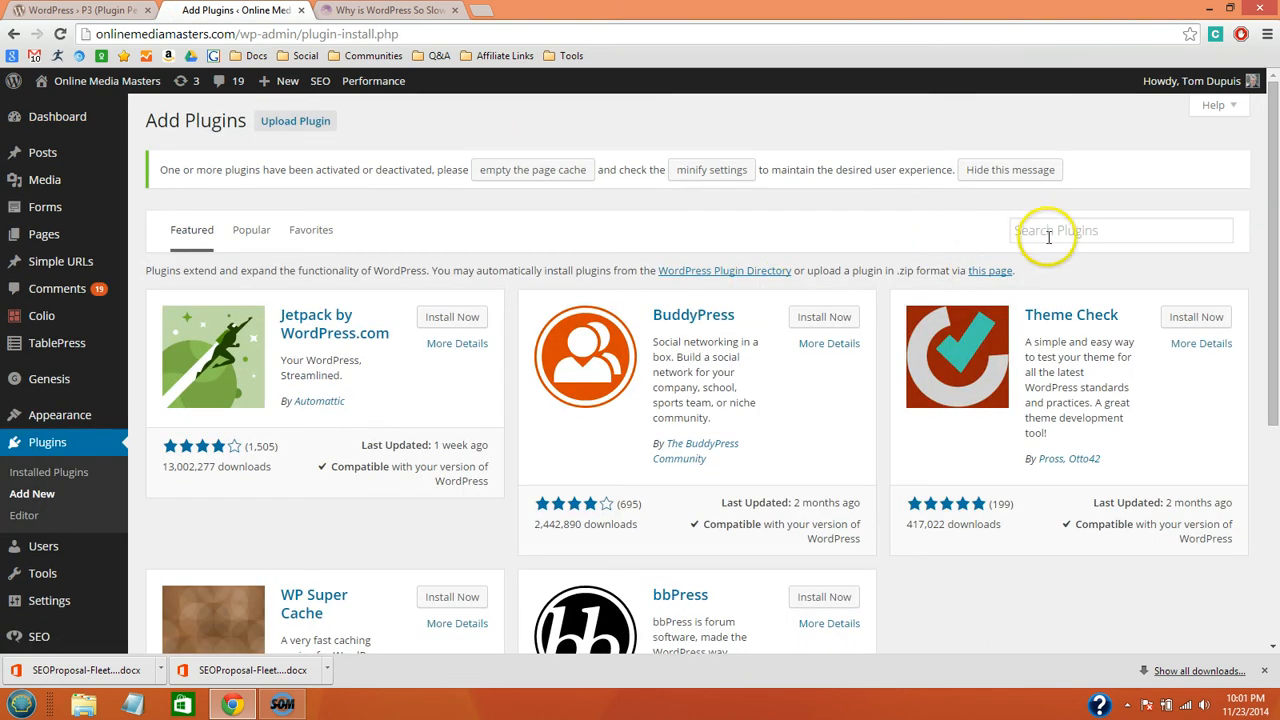
type("P3 (Plugin Performance Profiler)")
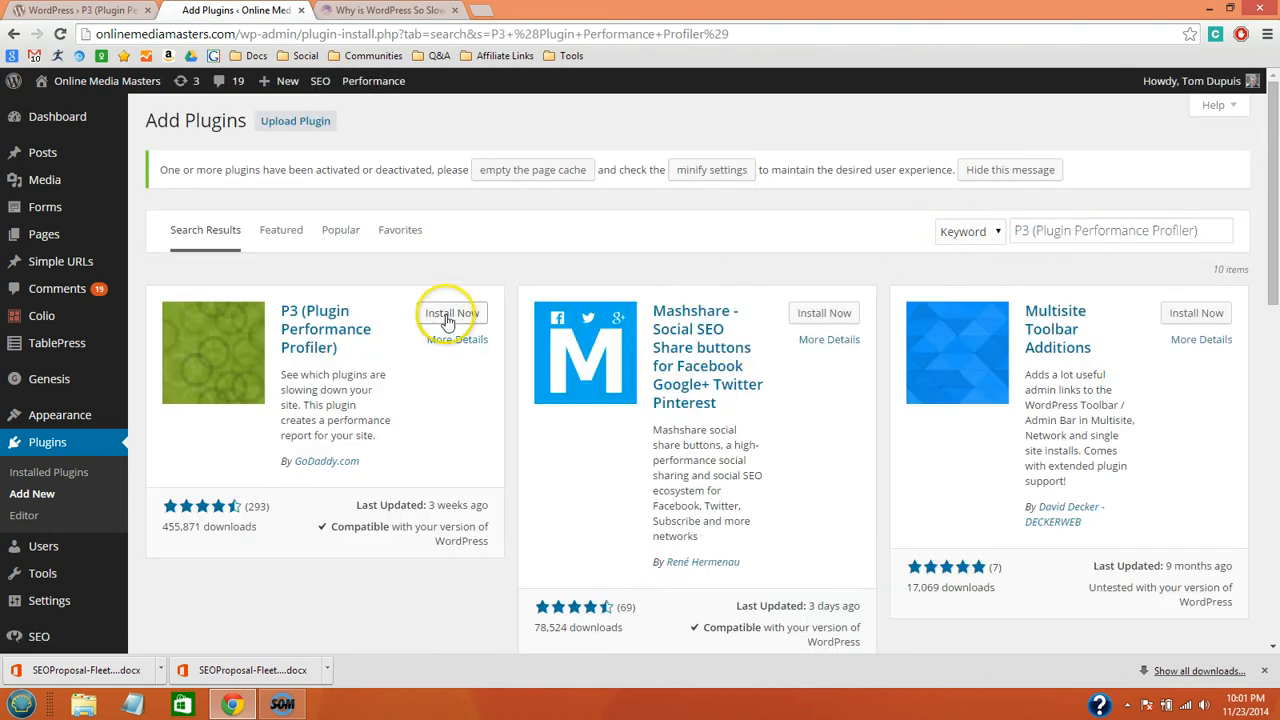
left_click(452, 312)
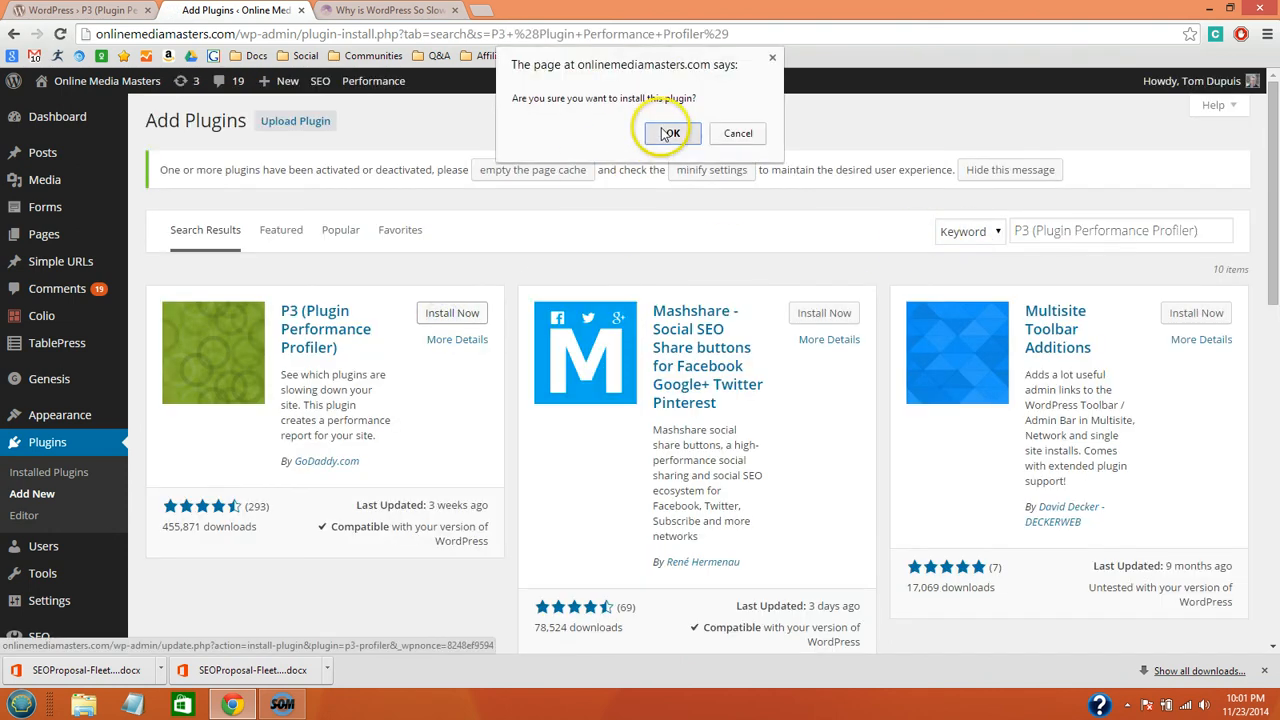
left_click(668, 133)
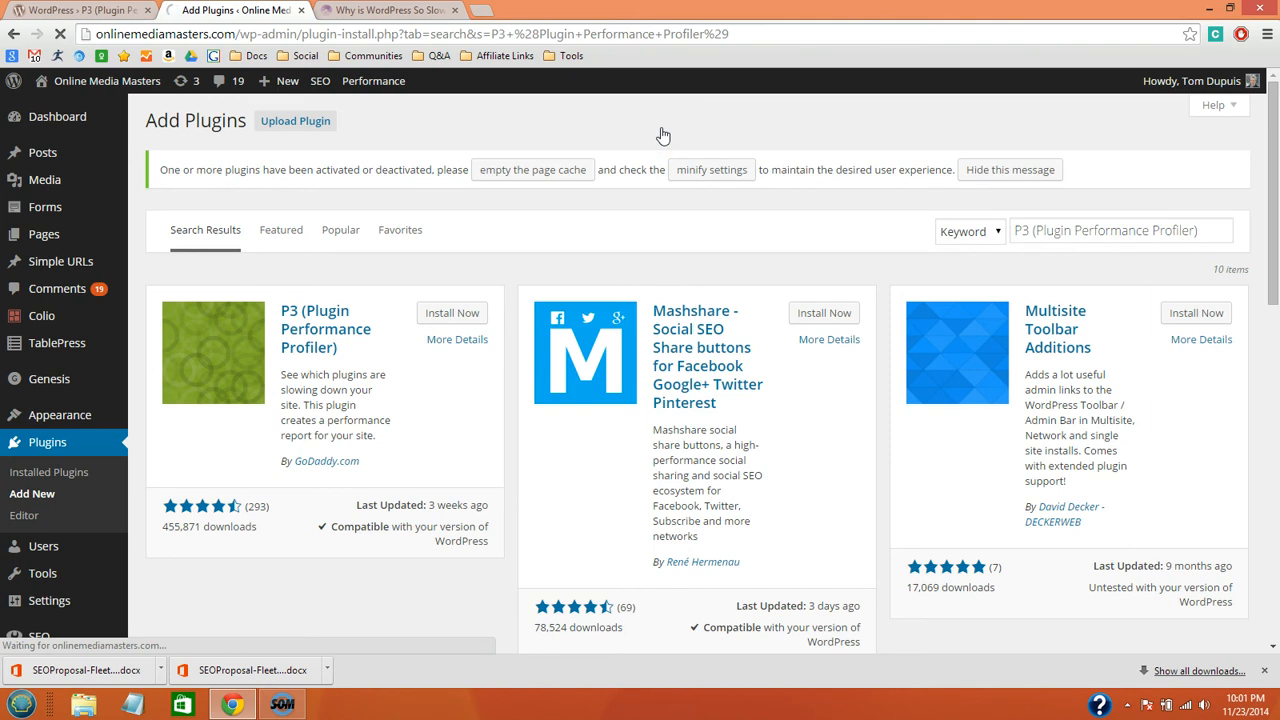
left_click(451, 312)
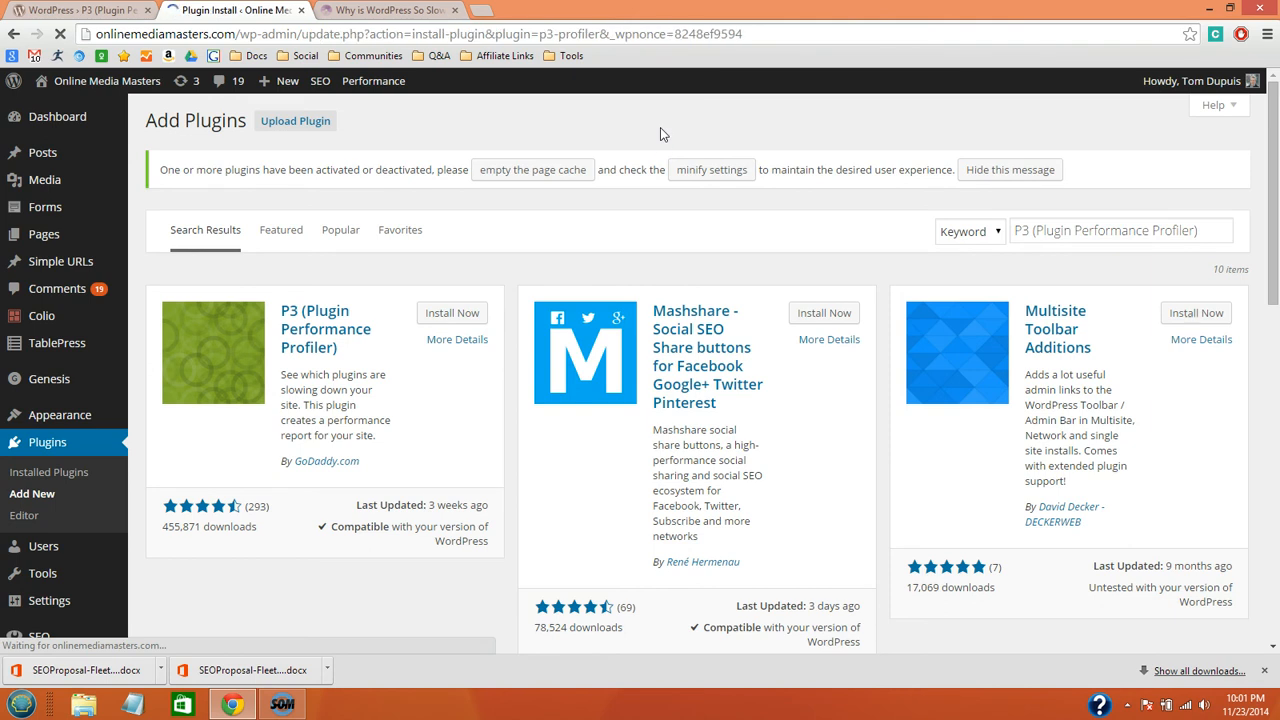
left_click(451, 313)
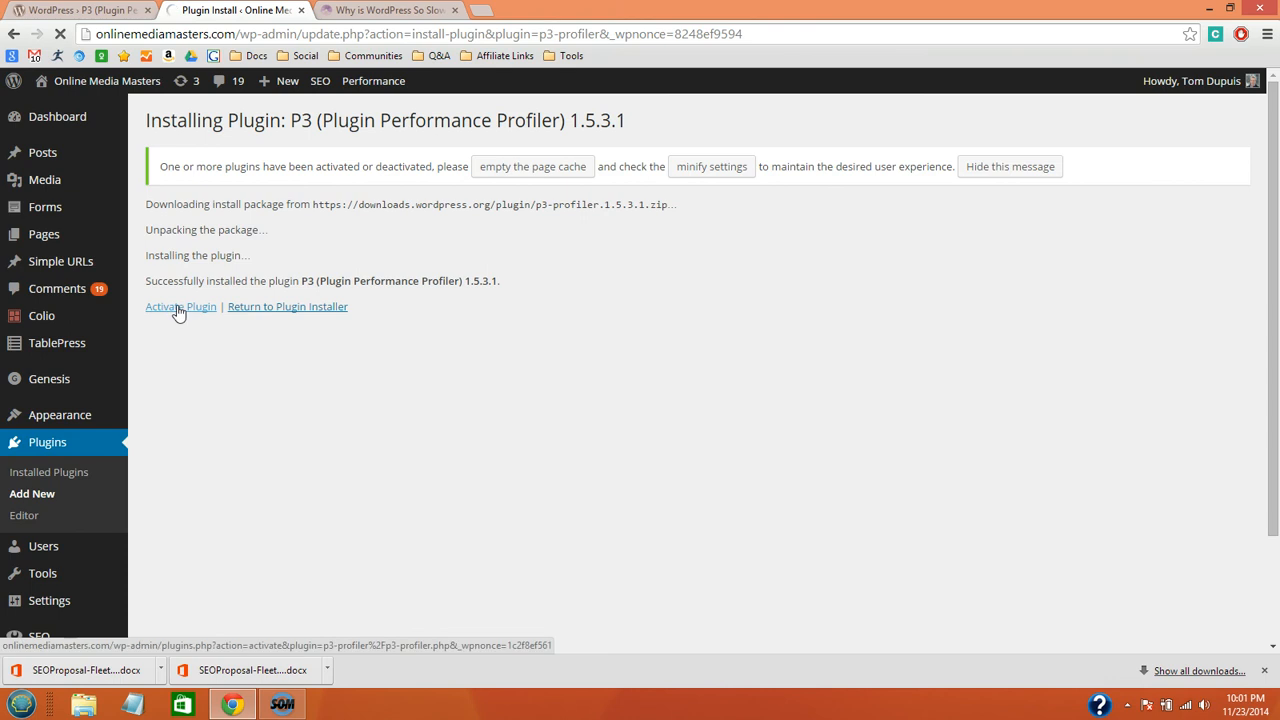
Step: Activate the newly installed P3 plugin
left_click(180, 307)
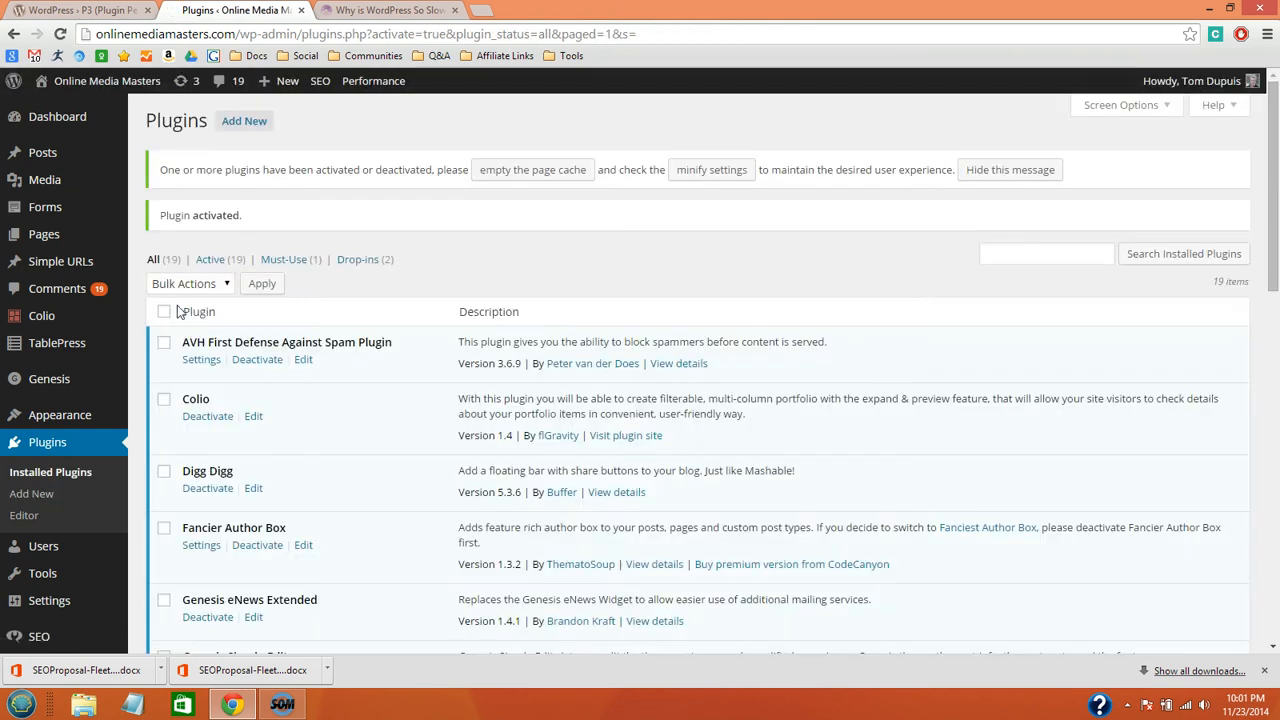
scroll("down", 3)
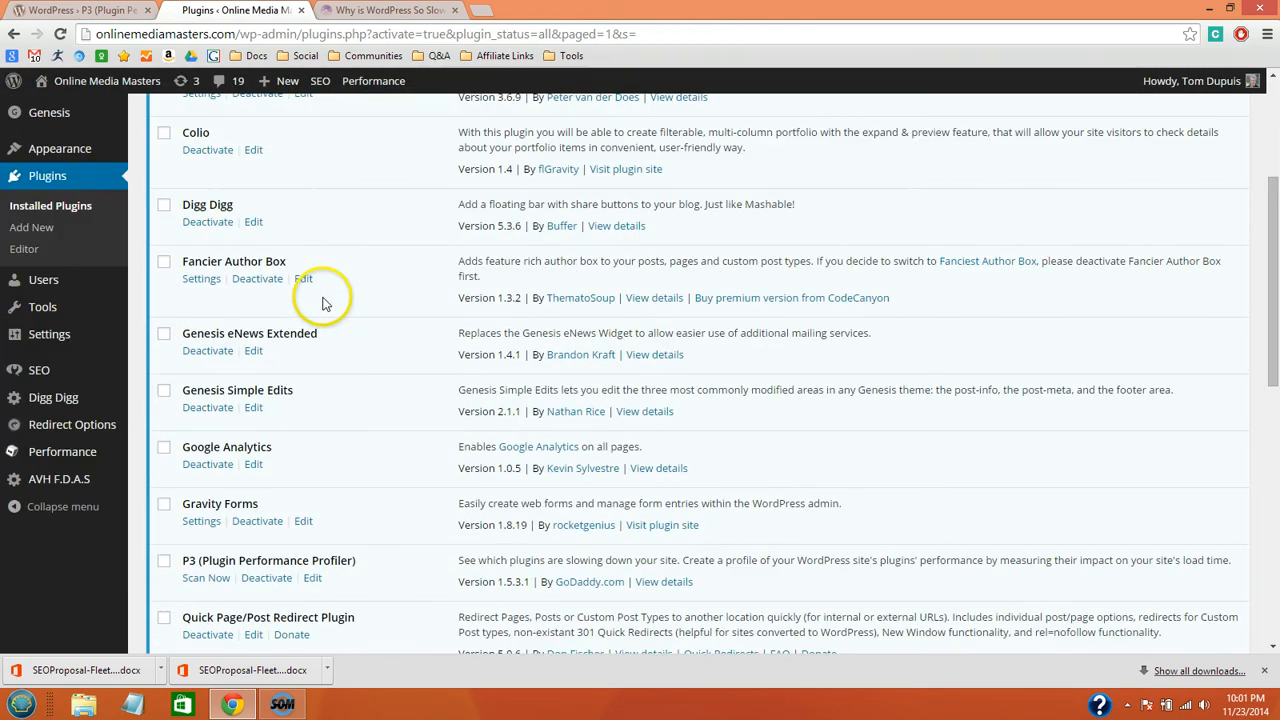
scroll("down", 3)
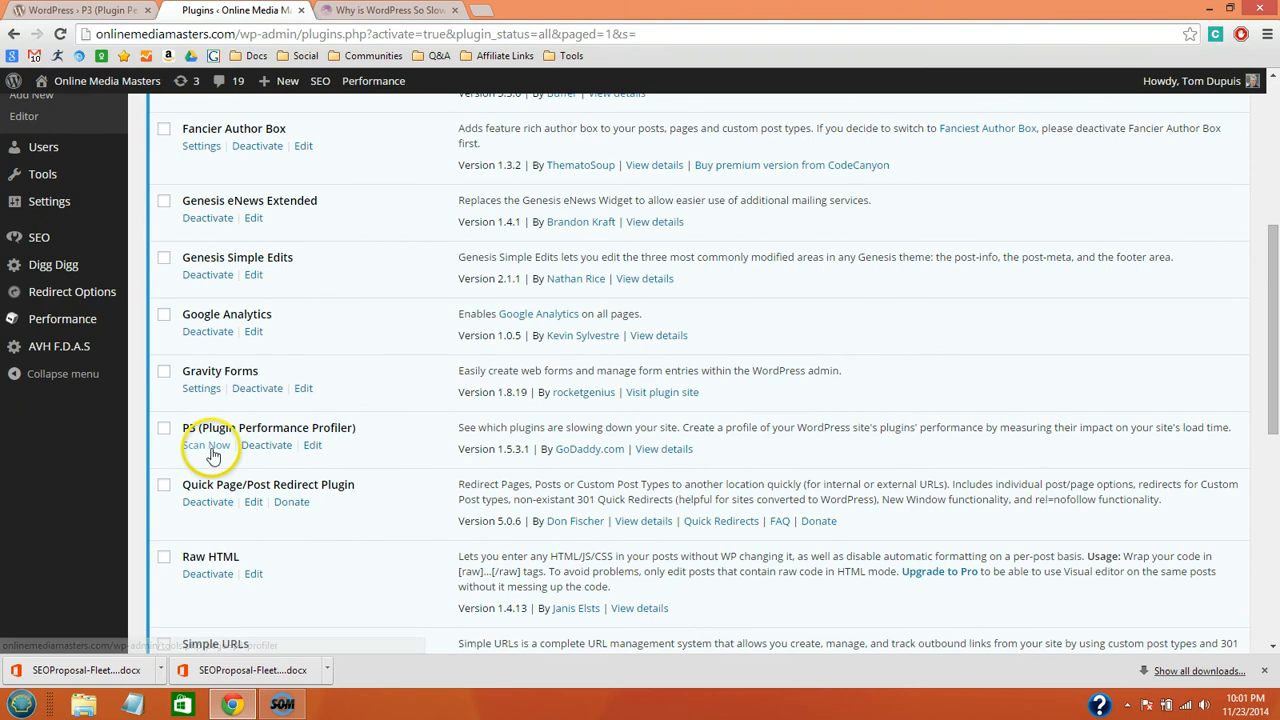
Step: Run a P3 Auto Scan, giving 0.755 s plugin load time and 55.3% impact
left_click(206, 445)
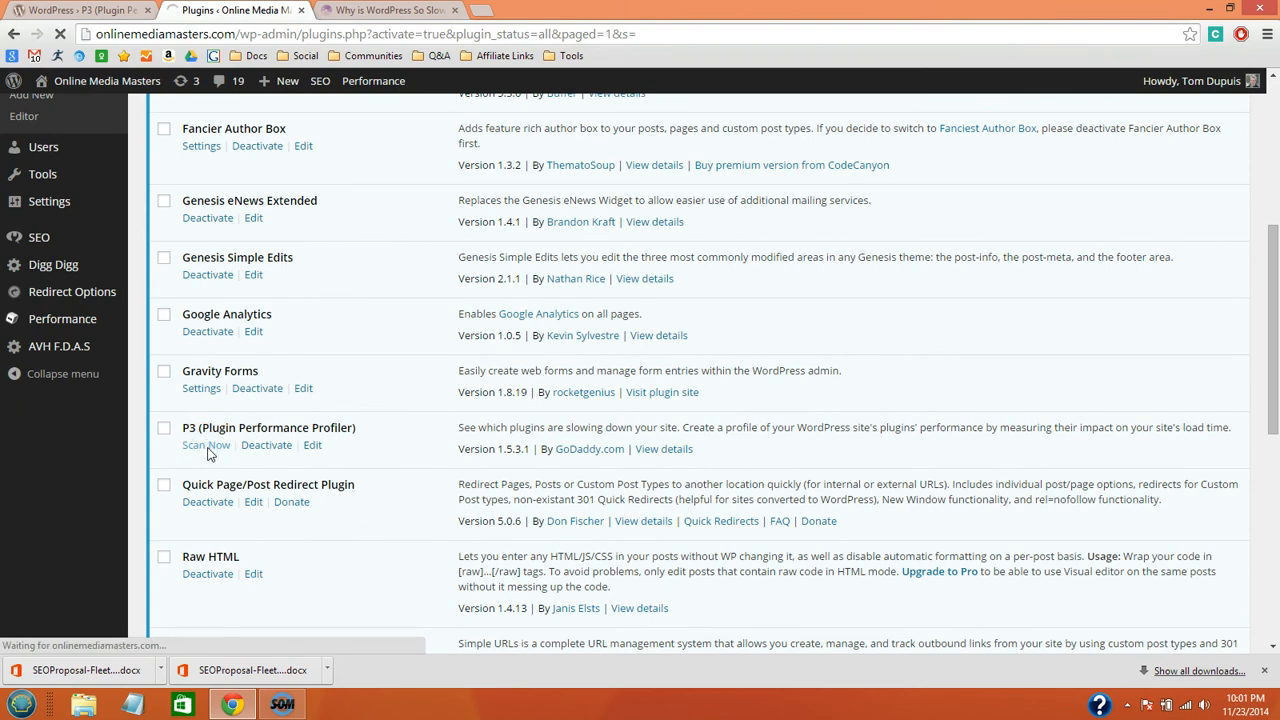
left_click(206, 444)
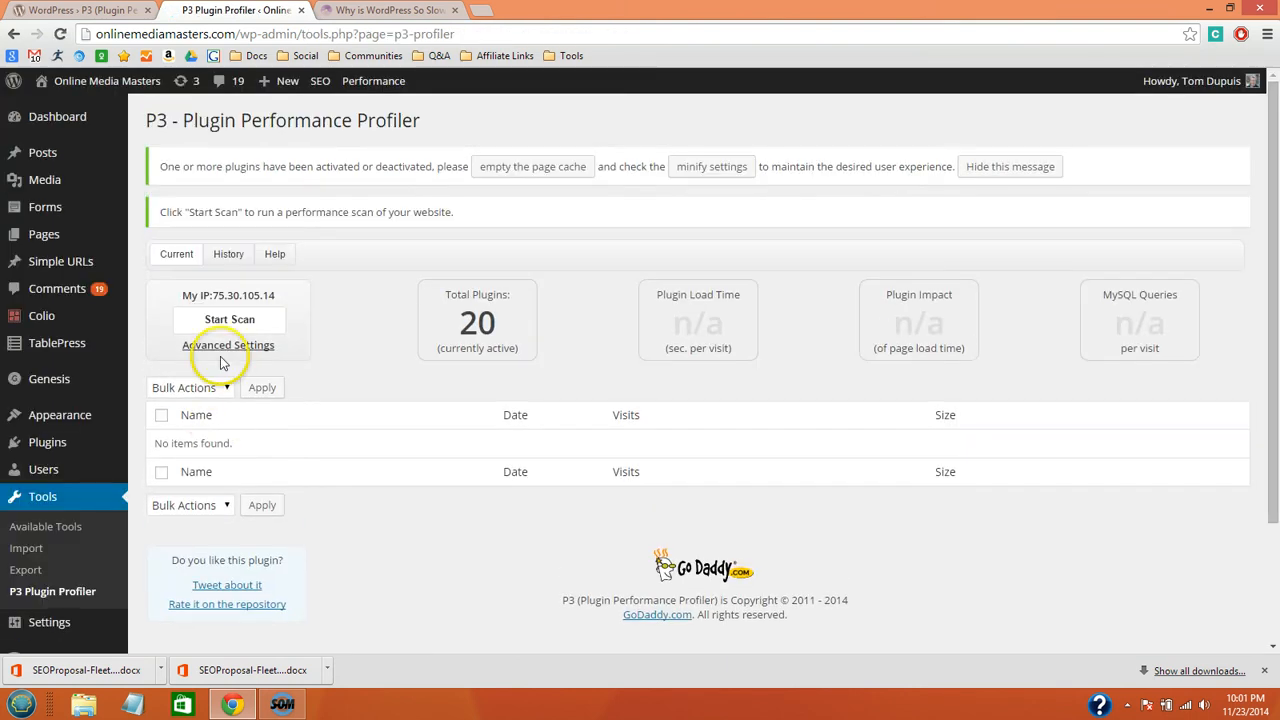
left_click(229, 319)
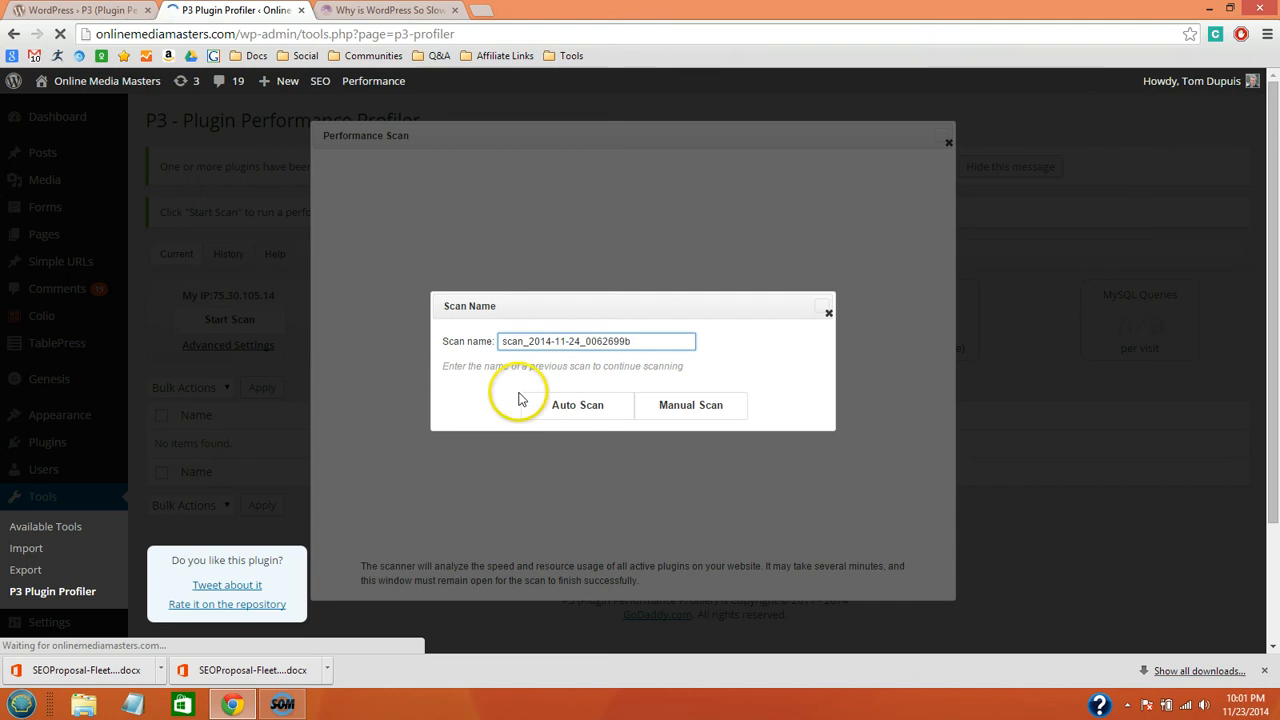
left_click(577, 405)
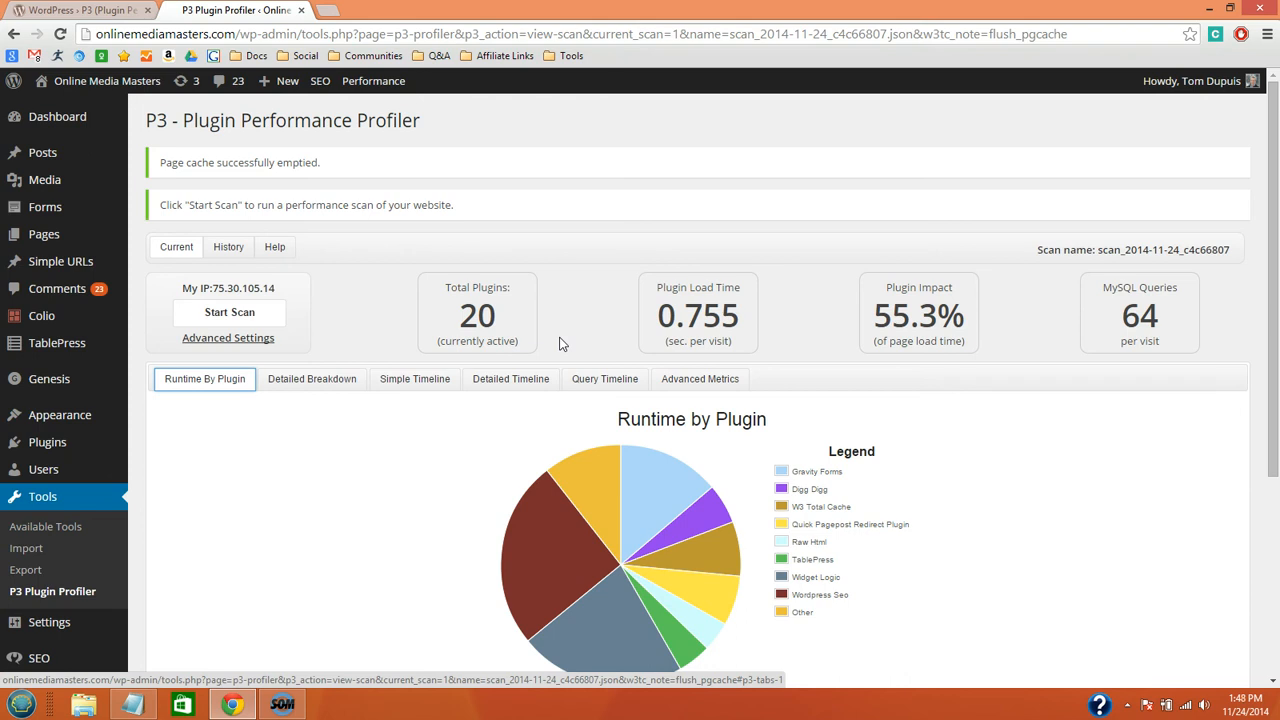
Step: Review the Runtime by Plugin pie chart, then show the Detailed Breakdown bar chart
scroll("down", 3)
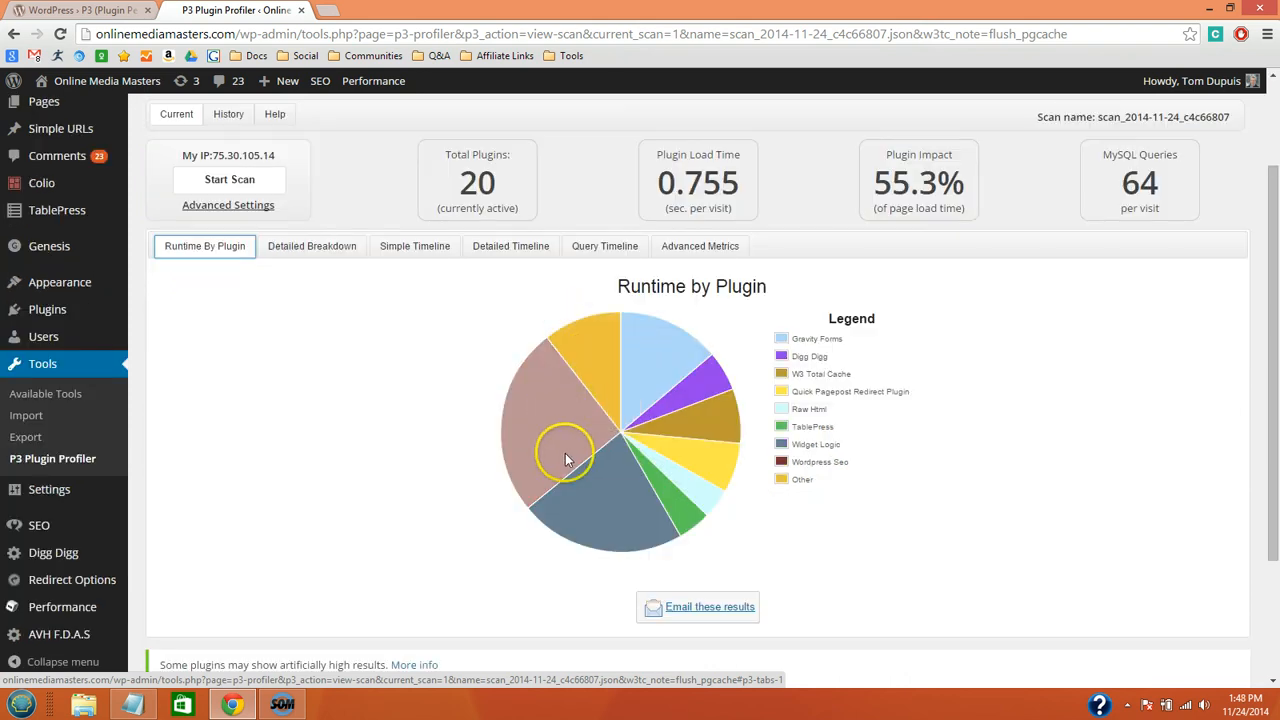
mouse_move(675, 500)
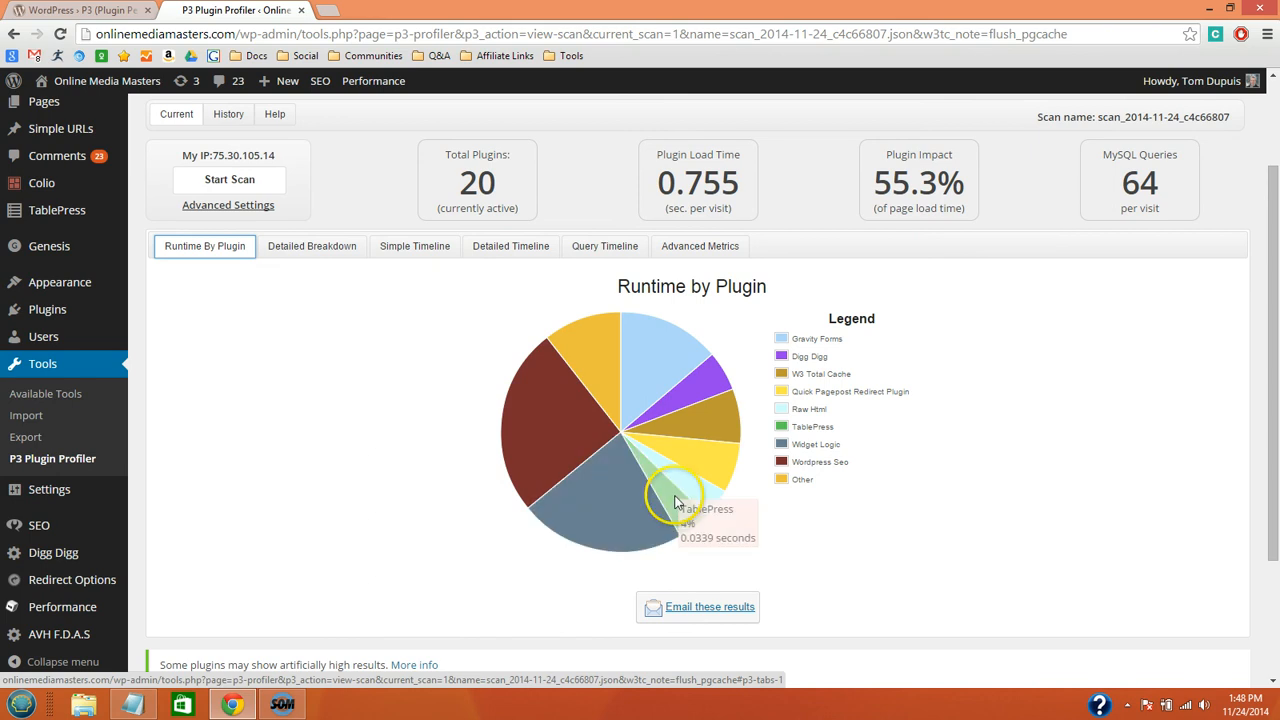
left_click(311, 246)
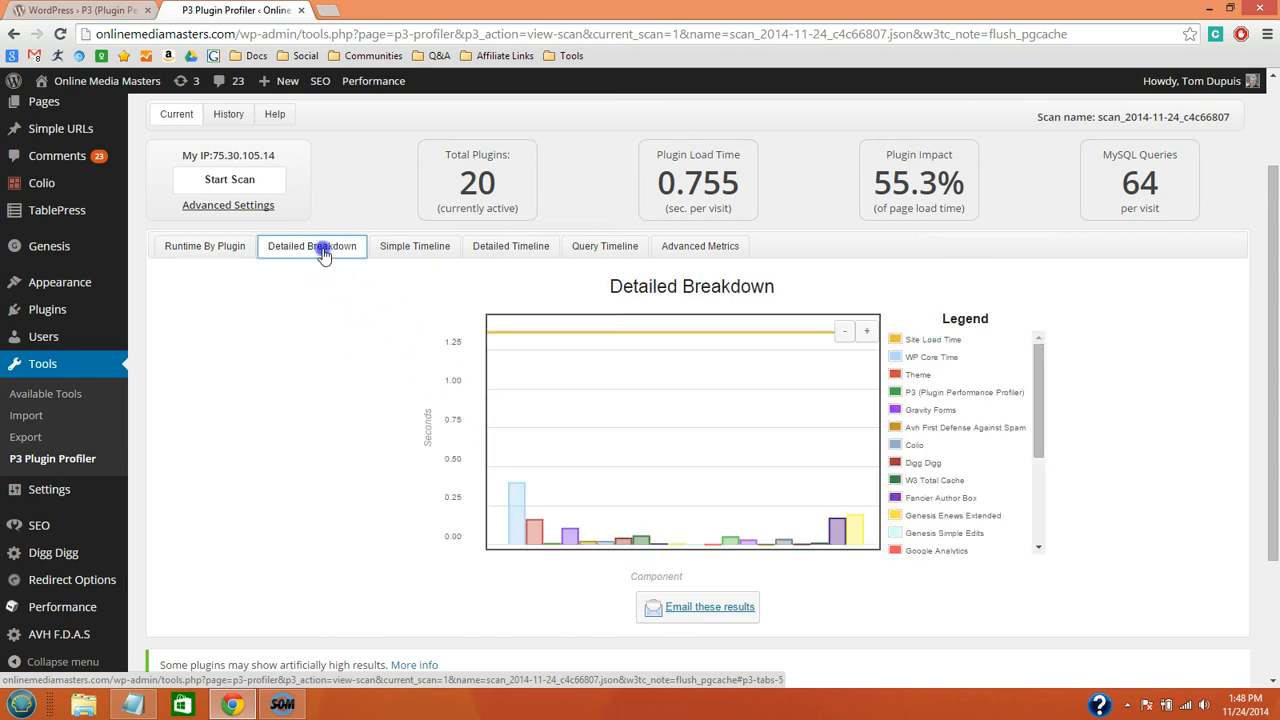
mouse_move(367, 398)
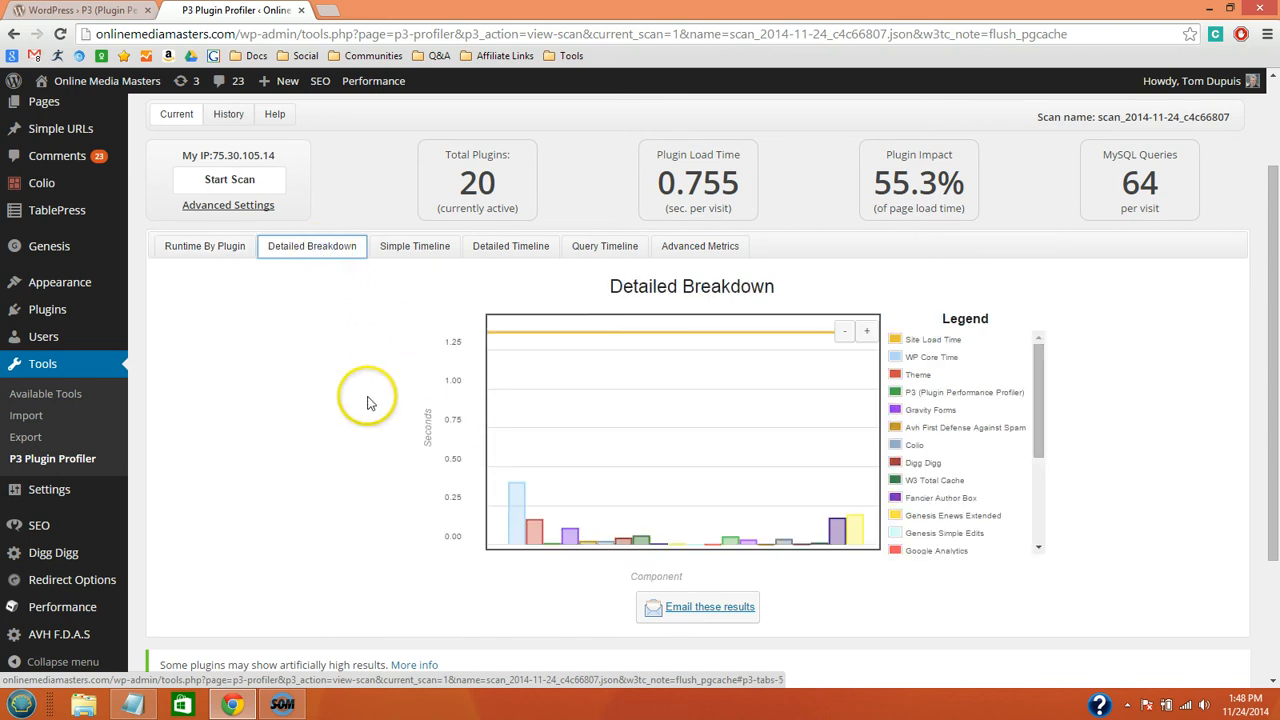
mouse_move(517, 500)
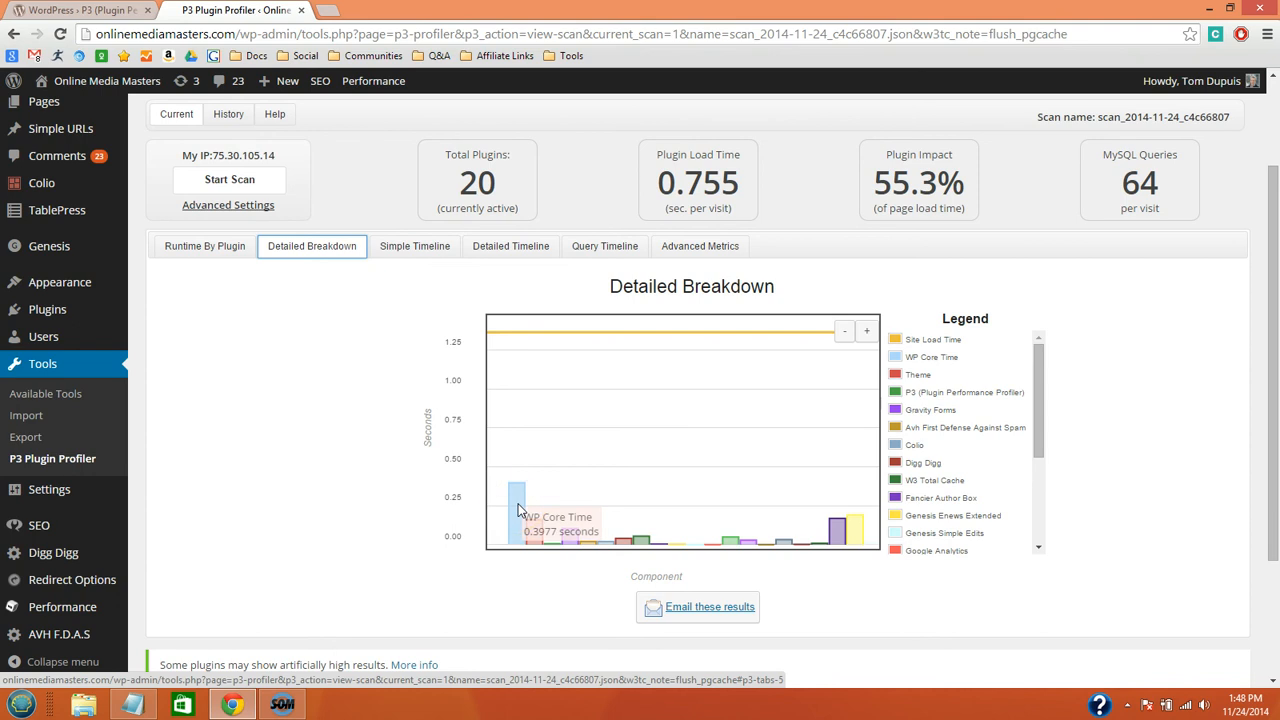
mouse_move(838, 528)
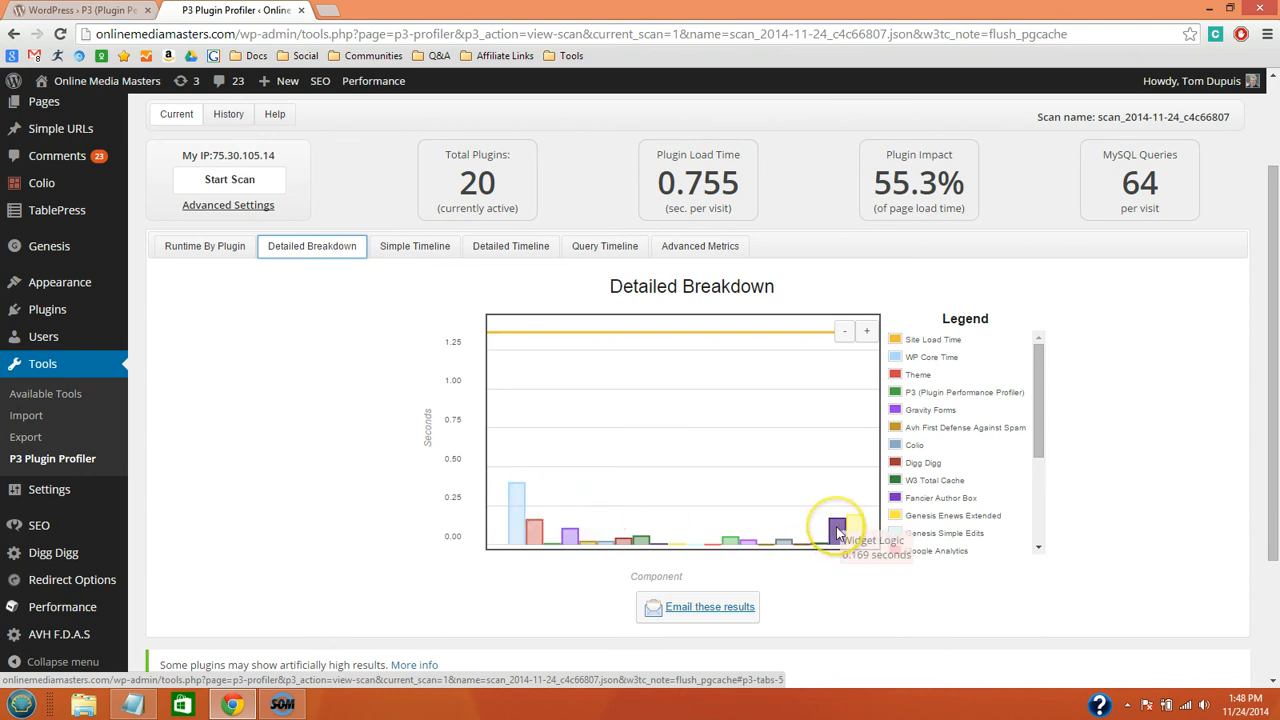
mouse_move(850, 530)
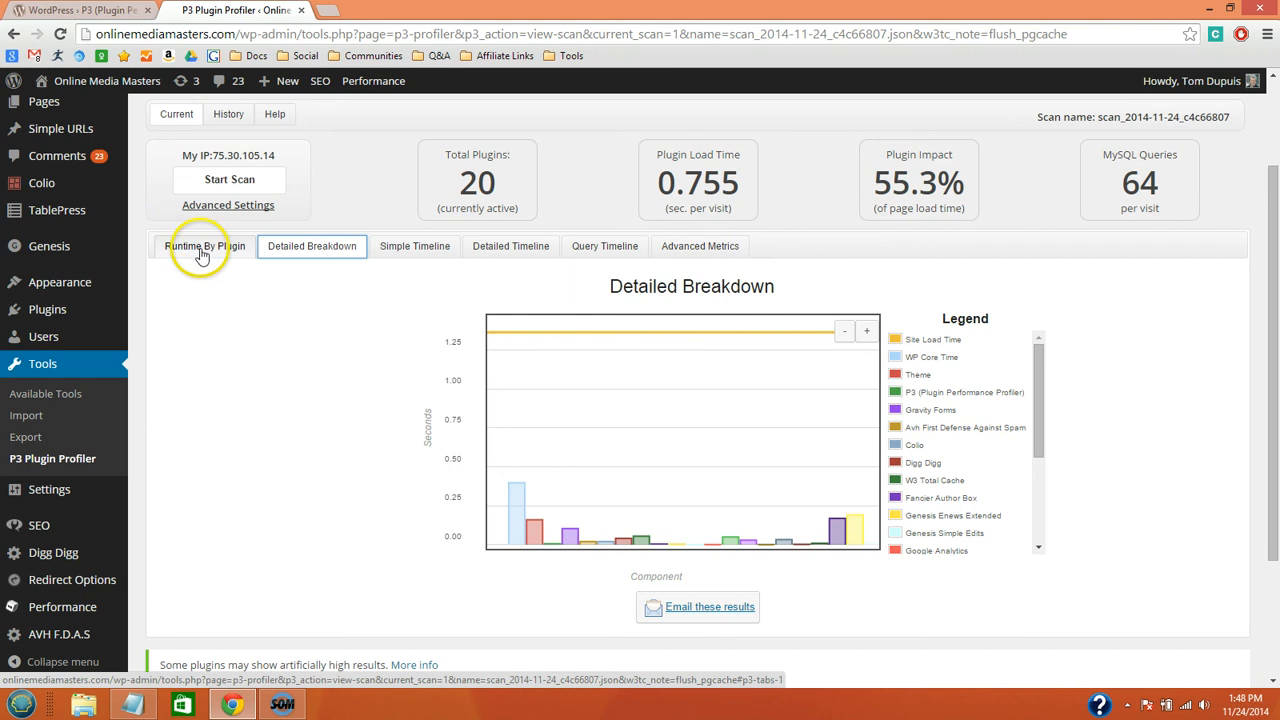
Step: Show the Runtime By Plugin chart again, then open Google's Twitter widget result in a new tab
left_click(204, 246)
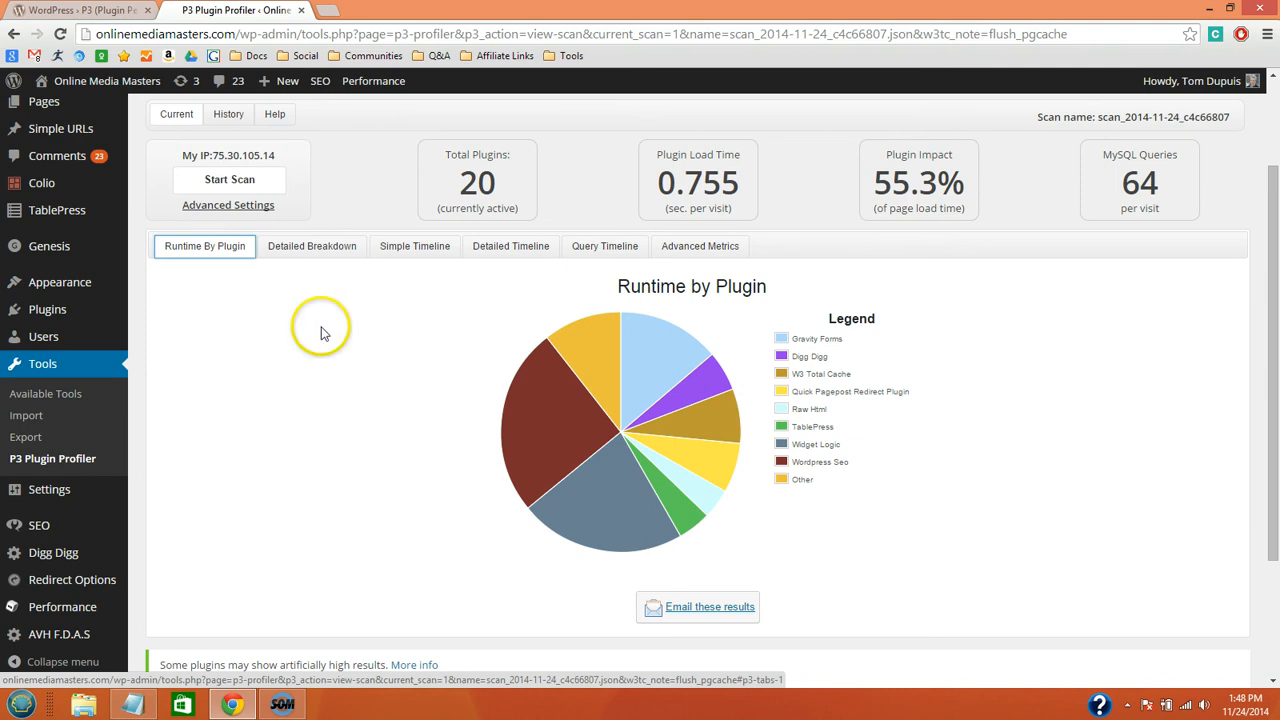
mouse_move(323, 333)
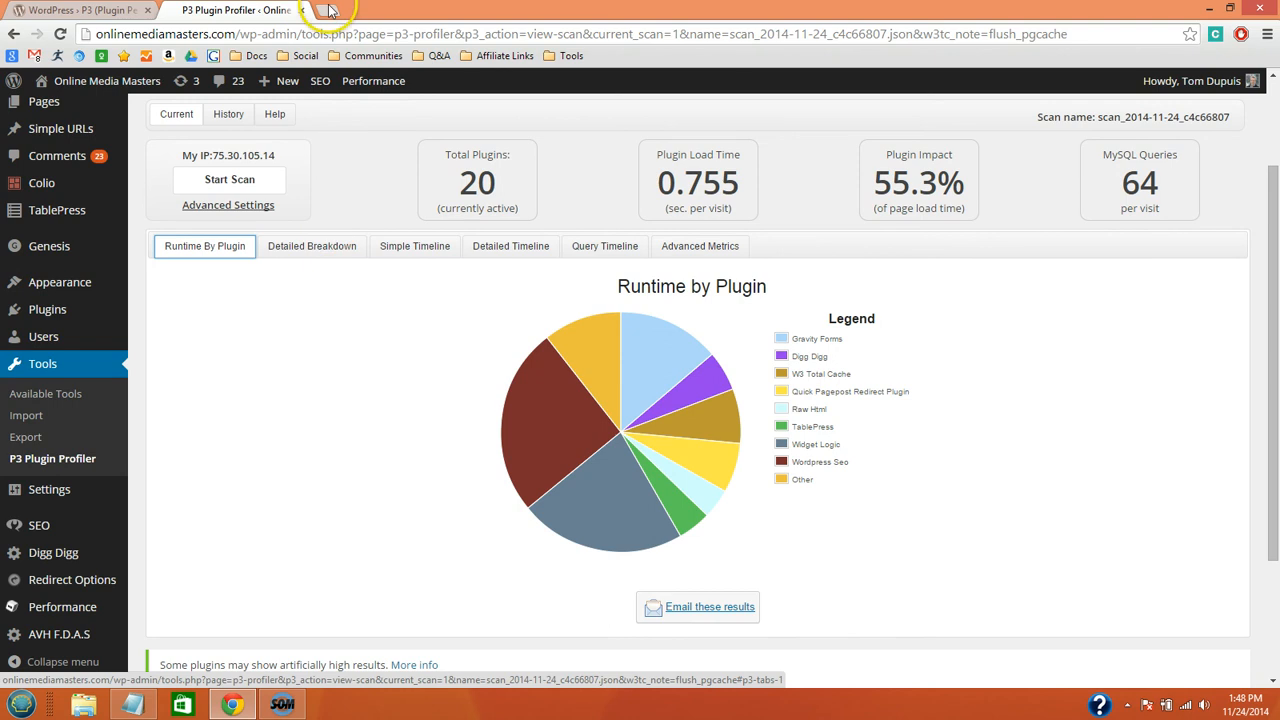
left_click(330, 10)
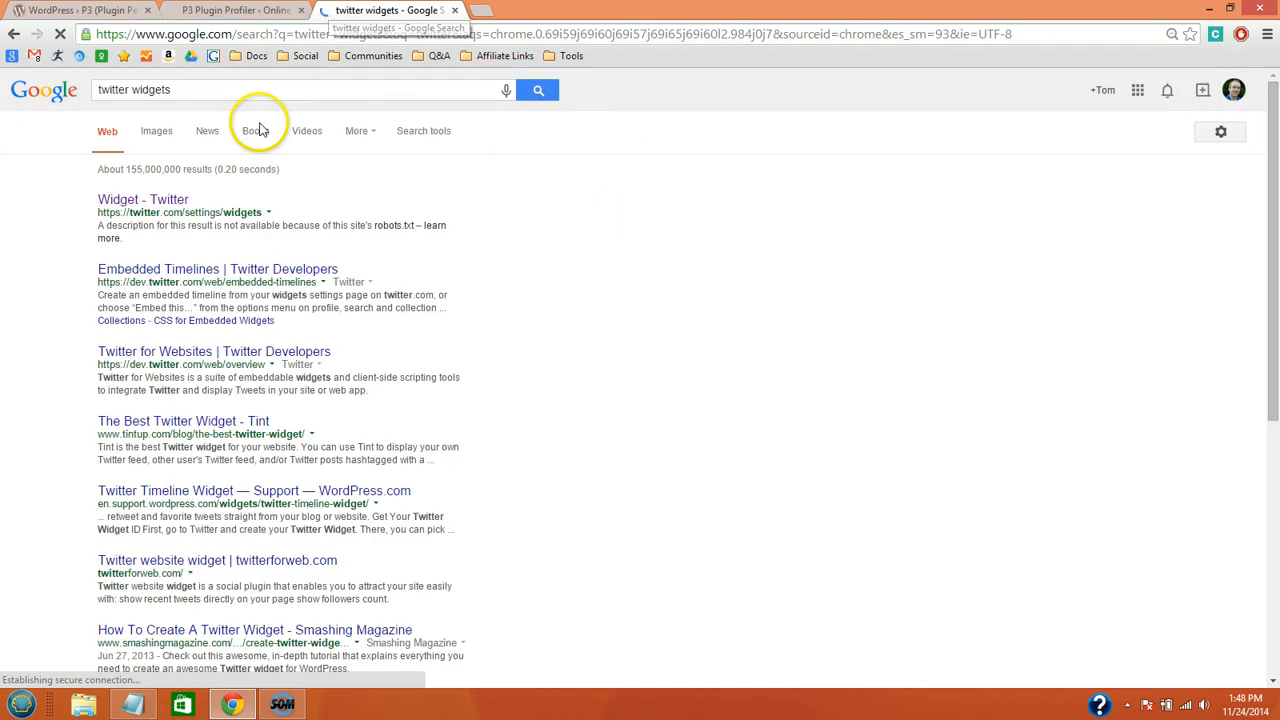
left_click(142, 199)
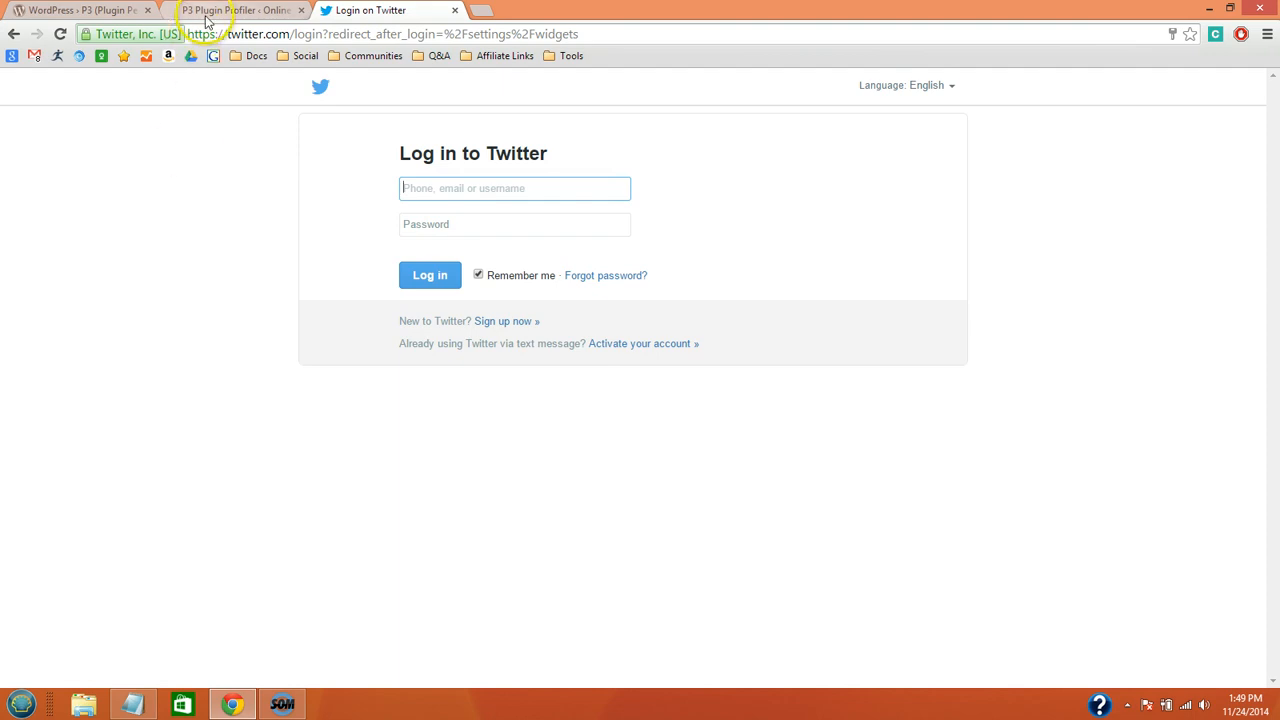
Step: Switch from the Twitter login page back to the P3 Plugin Profiler tab
left_click(237, 10)
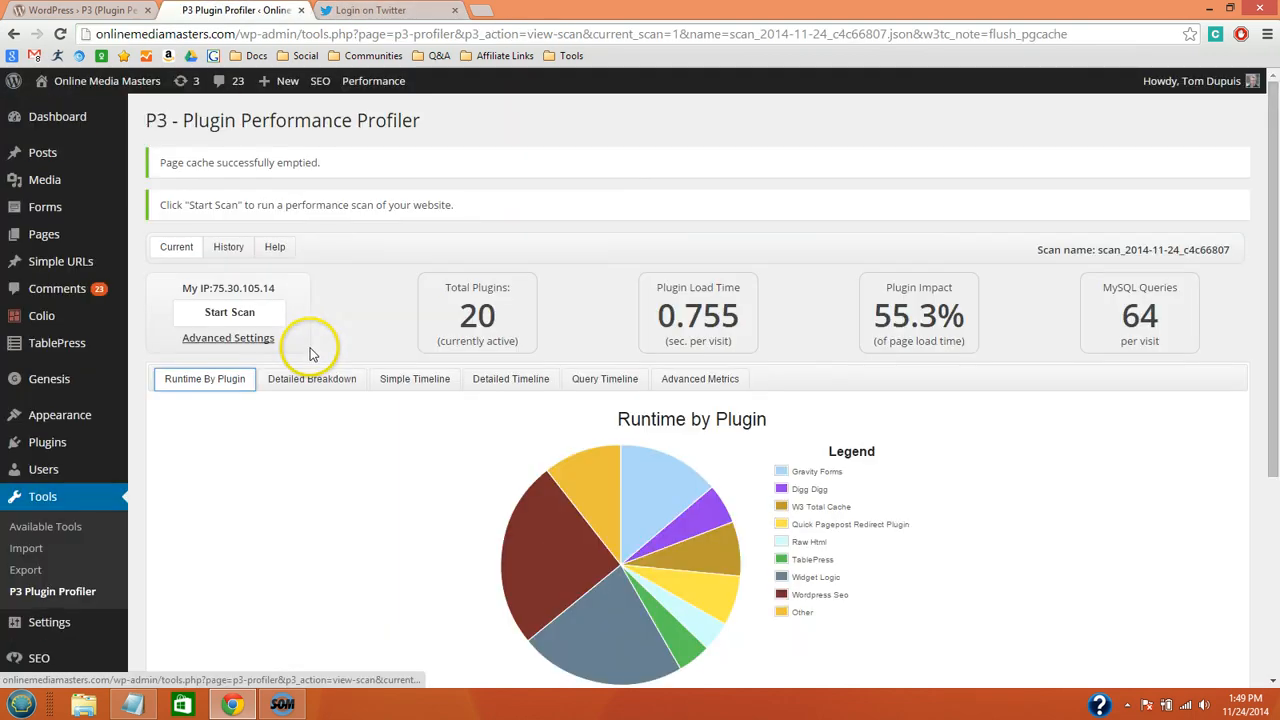
mouse_move(378, 461)
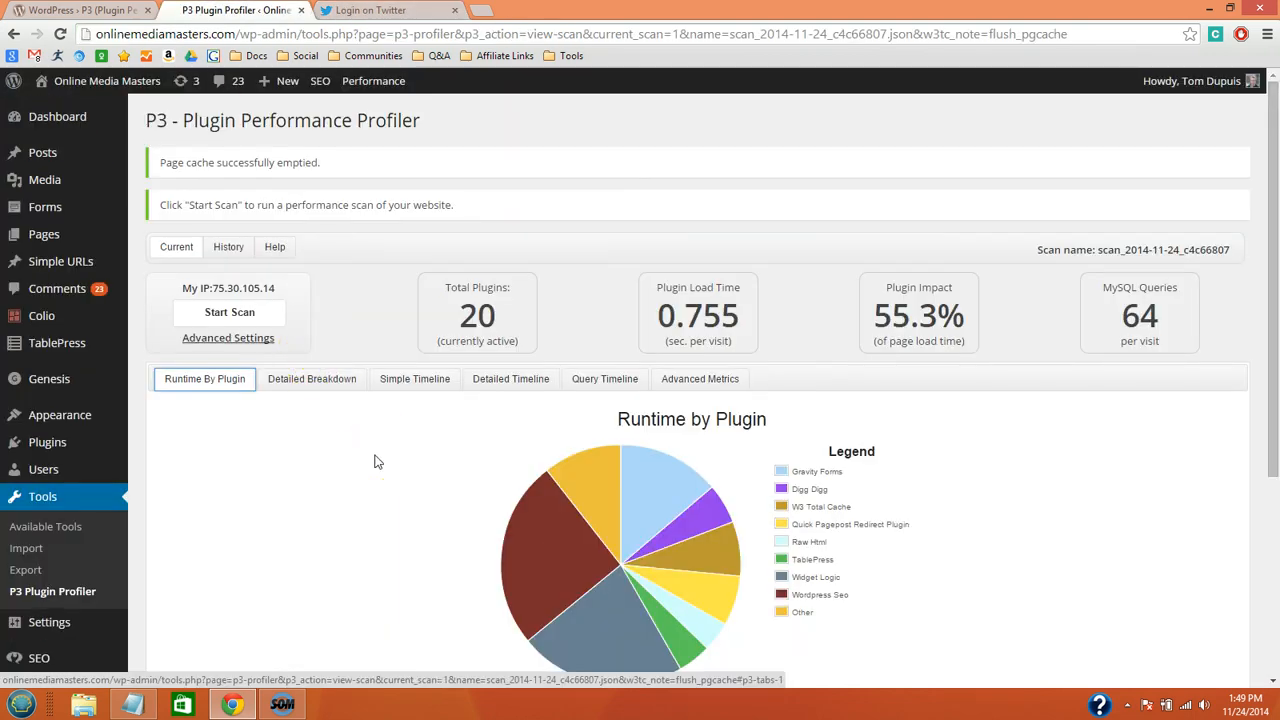